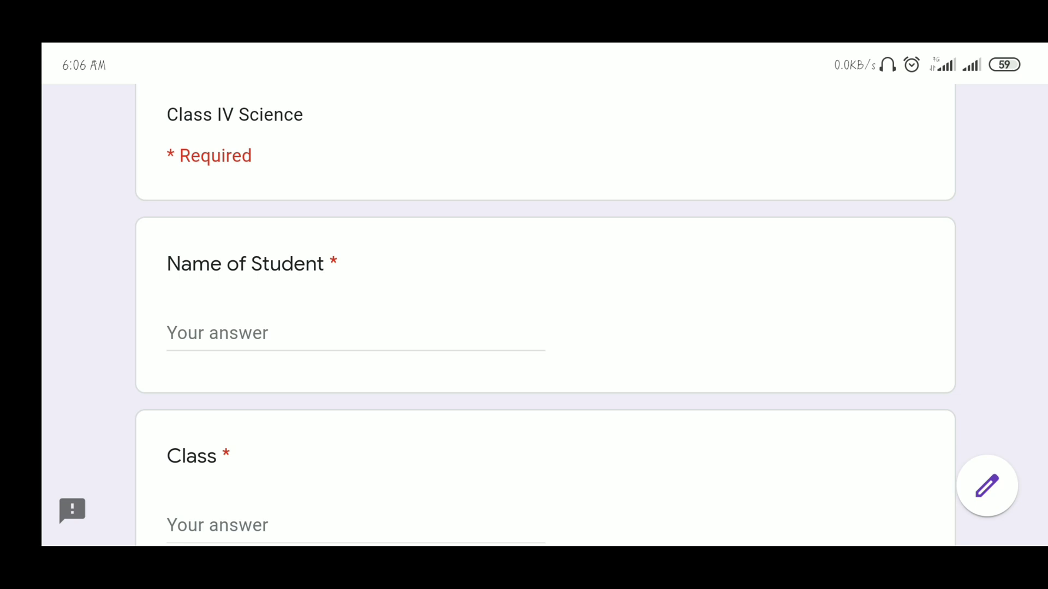
# Tick Salivary Glands for Q1 and cancel the Leave site? prompt to stay on the quiz
pyautogui.scroll(-3)
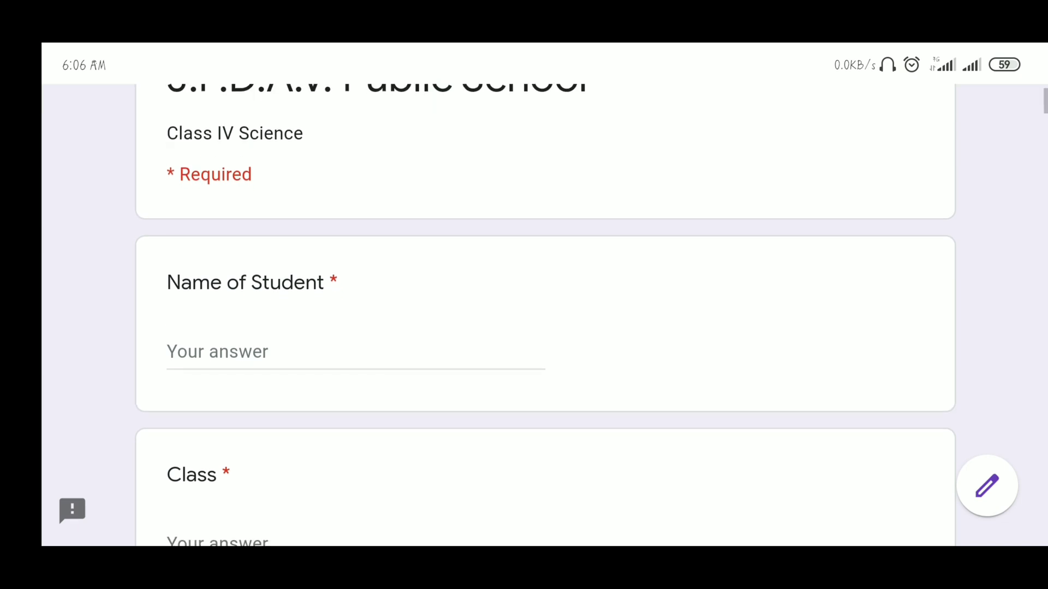
pyautogui.scroll(-3)
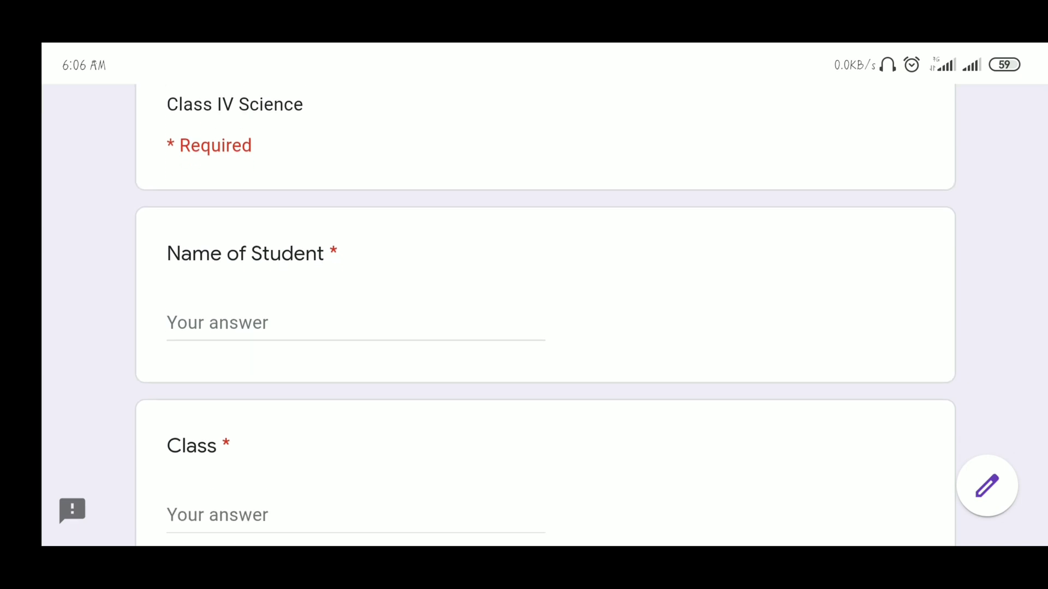
pyautogui.scroll(-3)
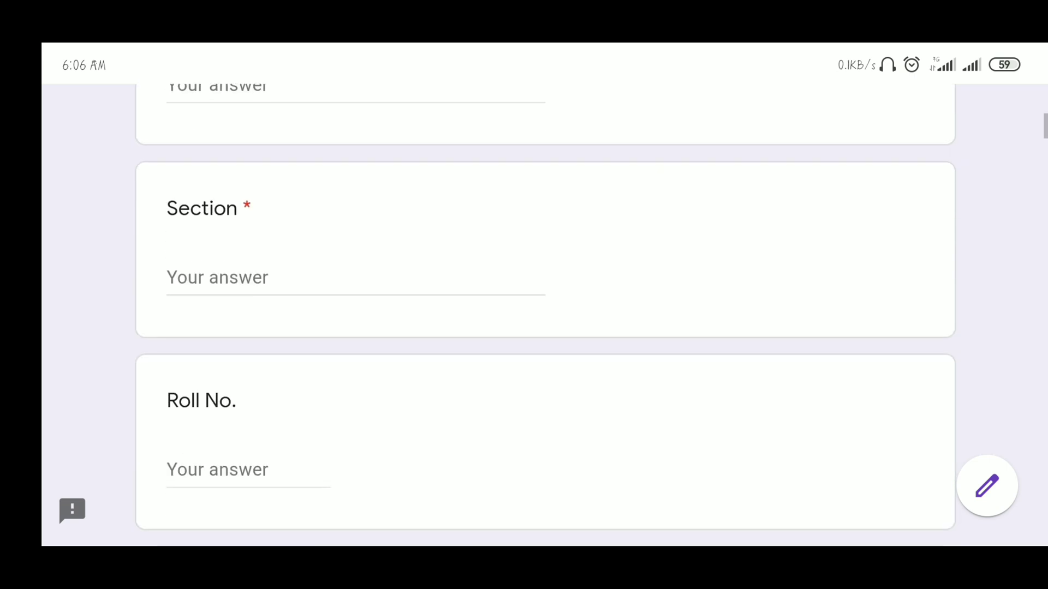
pyautogui.scroll(-3)
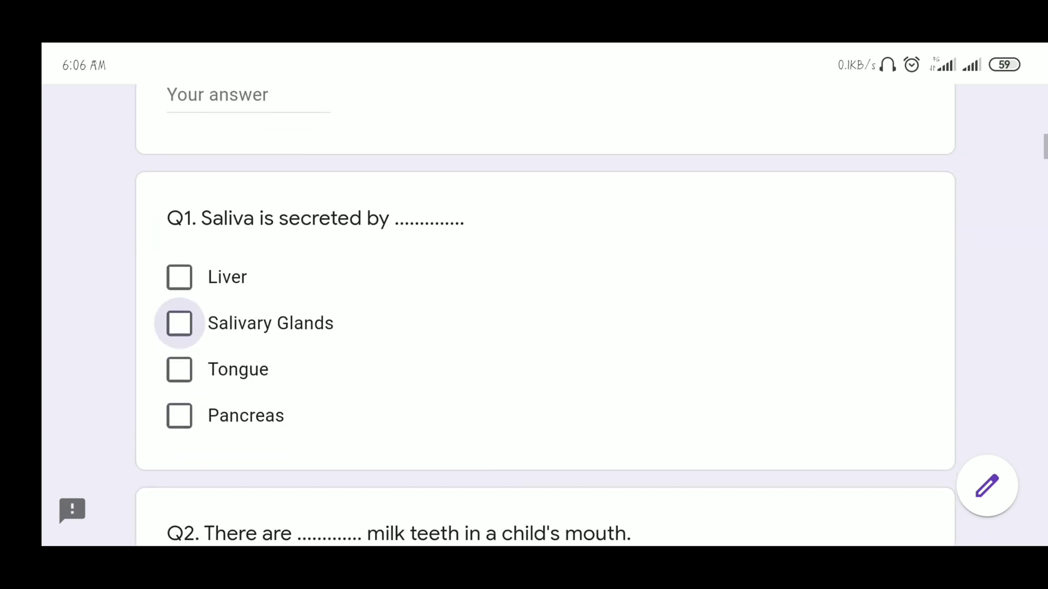
pyautogui.scroll(-3)
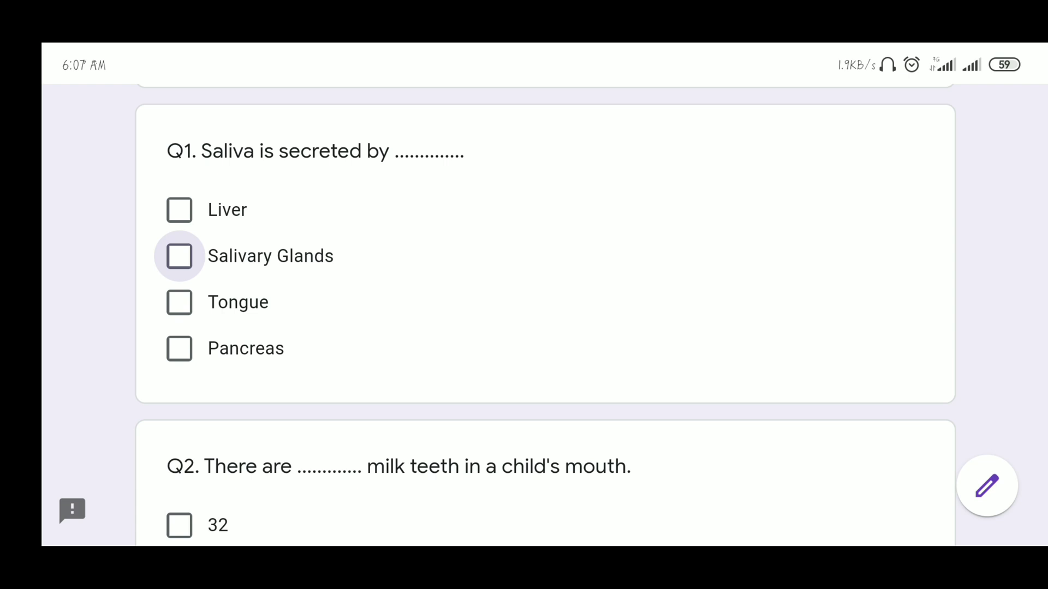
pyautogui.click(179, 255)
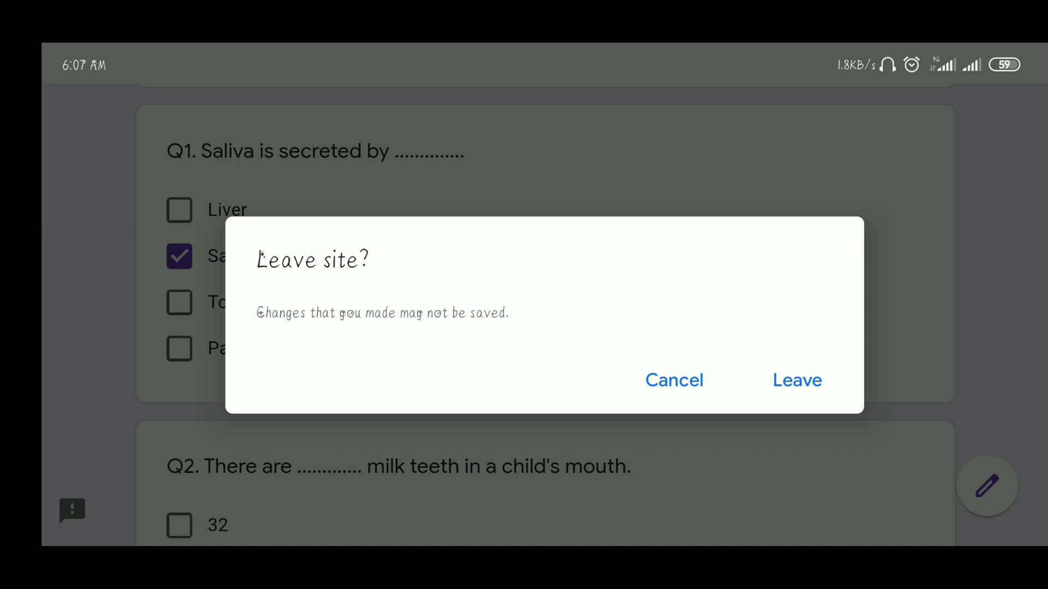
pyautogui.click(674, 380)
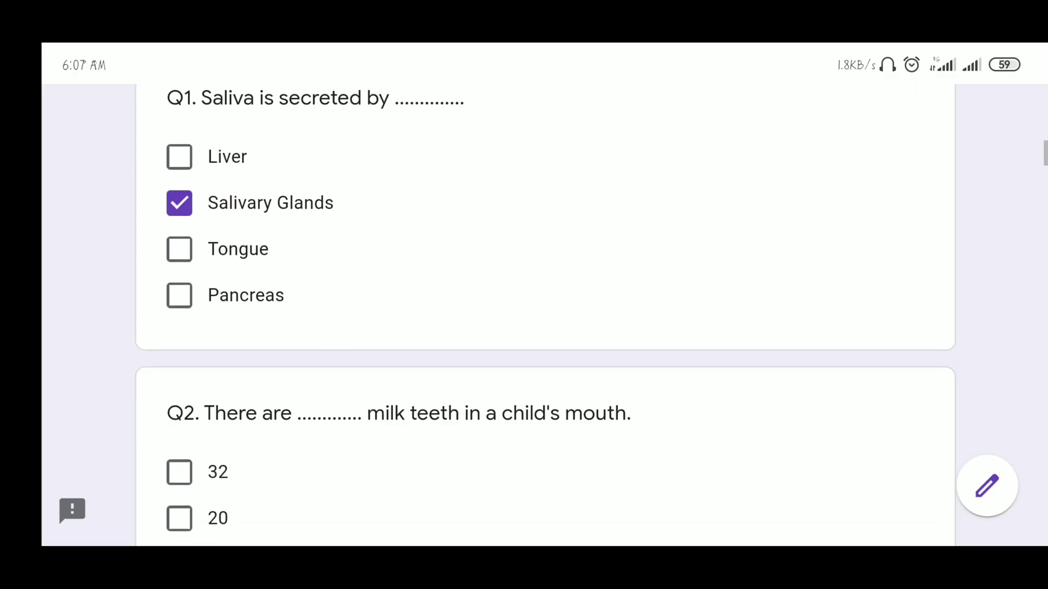
# Tick 20 as the number of milk teeth for Q2
pyautogui.scroll(-3)
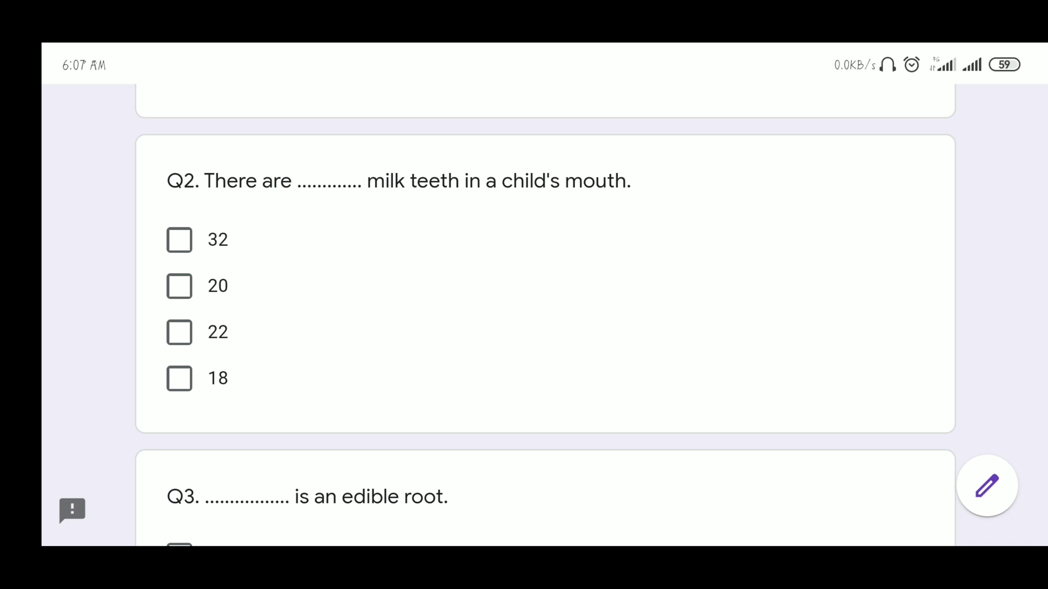
pyautogui.click(179, 286)
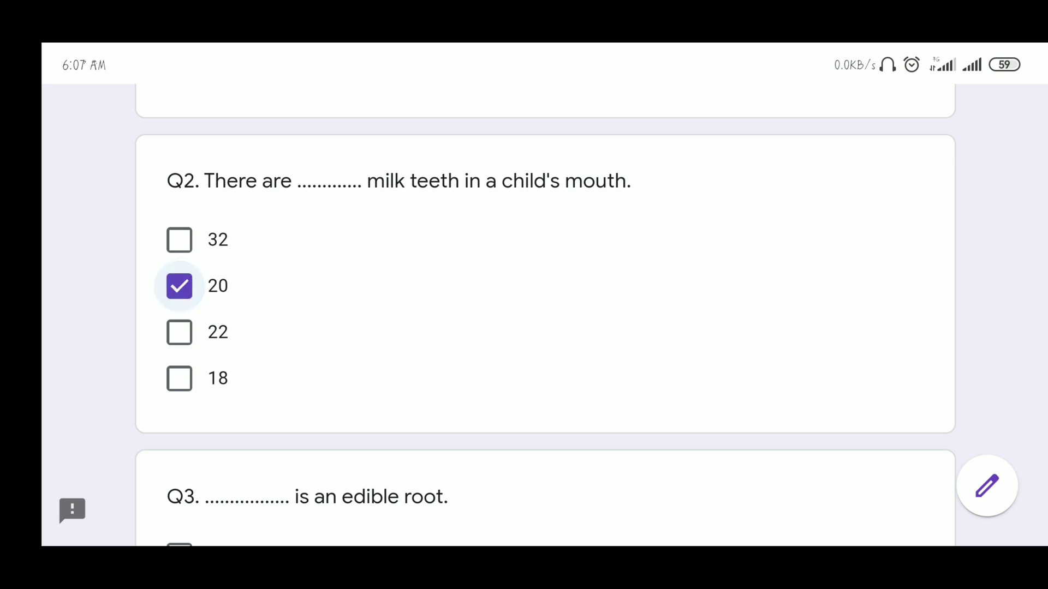
# Tick Carrot as the edible root for Q3
pyautogui.scroll(-3)
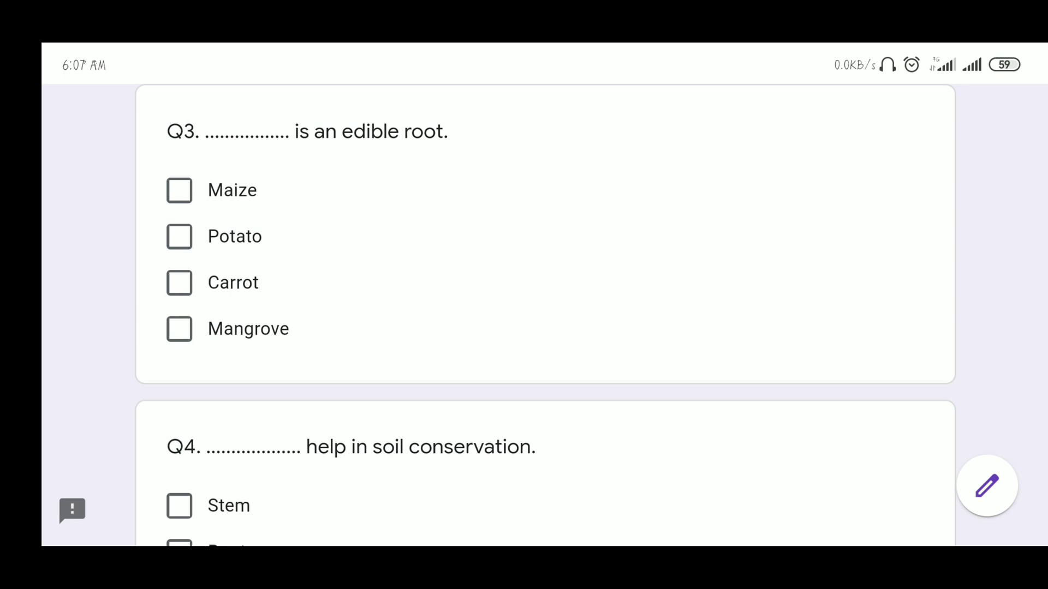
pyautogui.click(179, 282)
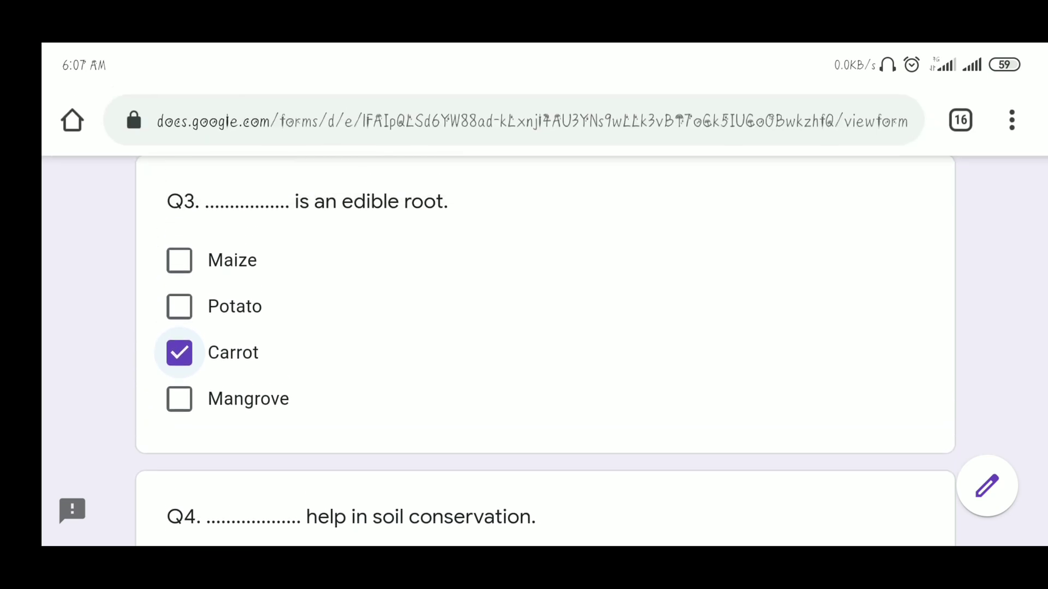
# Tick Root as the soil conservation answer for Q4
pyautogui.scroll(-3)
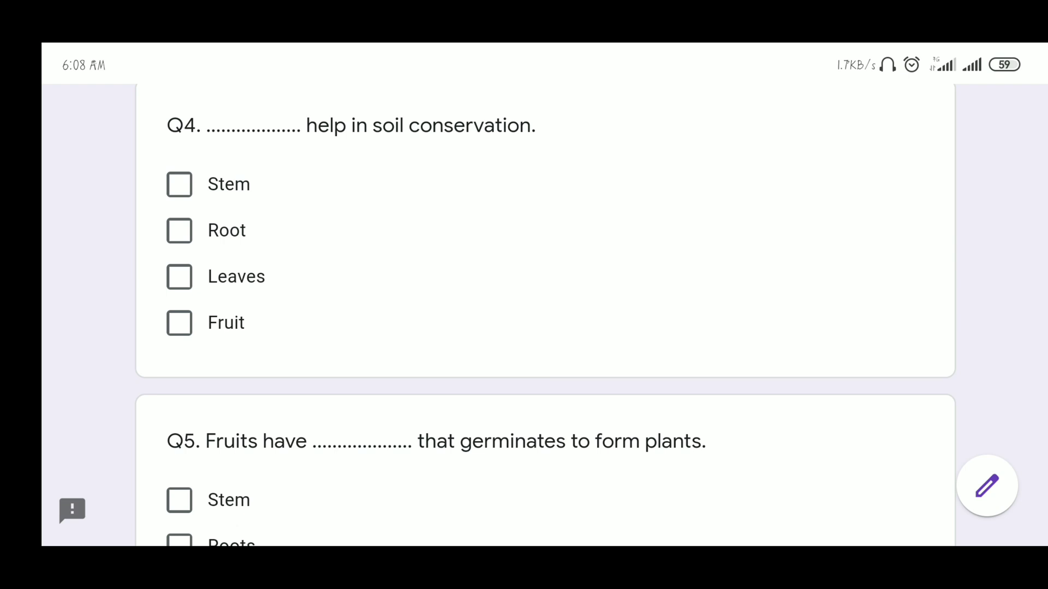
pyautogui.click(179, 230)
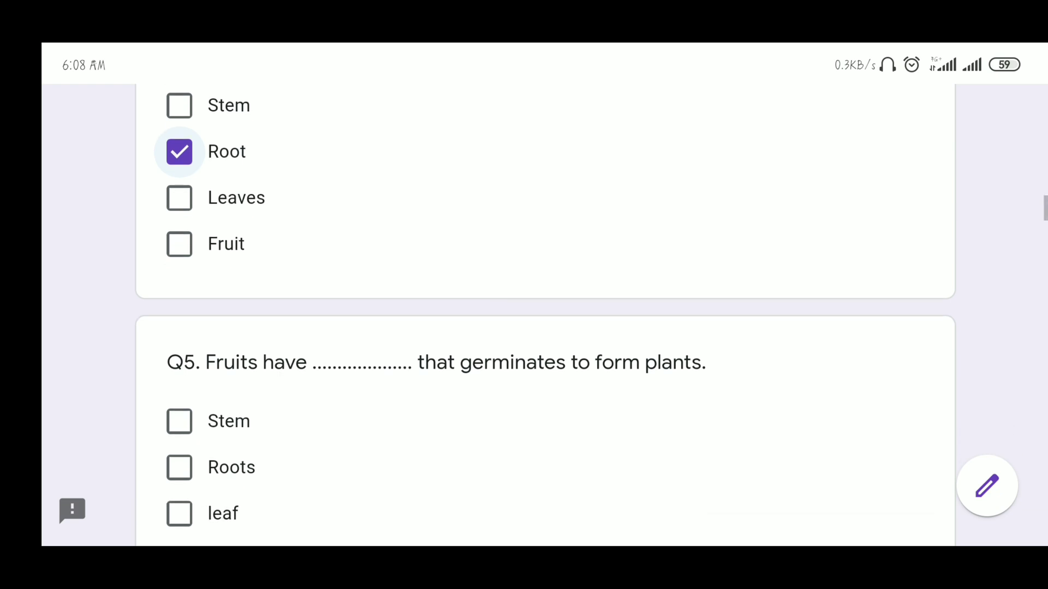
pyautogui.scroll(-3)
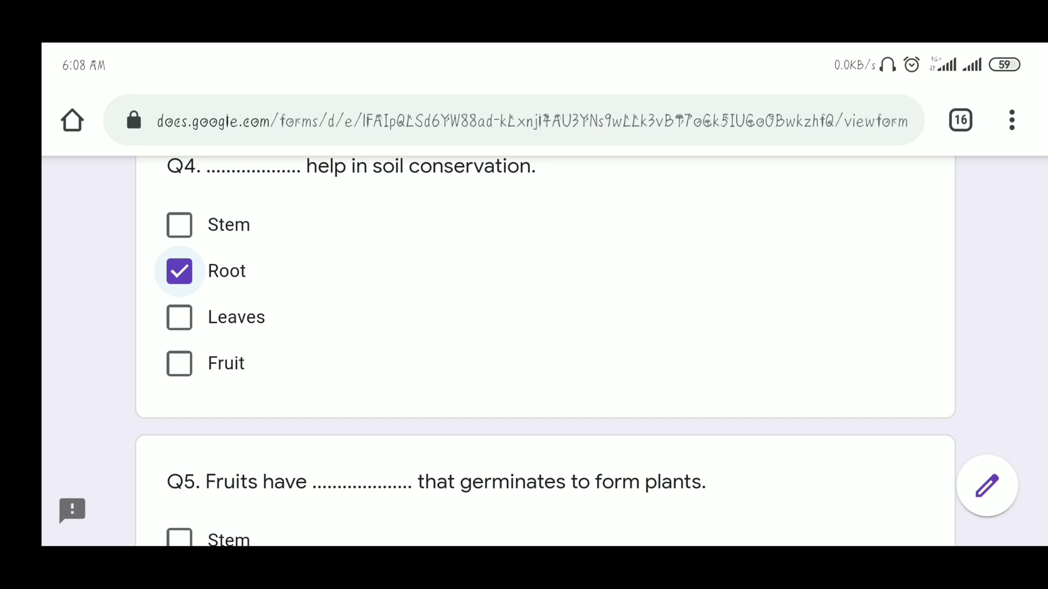
# Tick Seed as what germinates to form plants for Q5
pyautogui.scroll(-3)
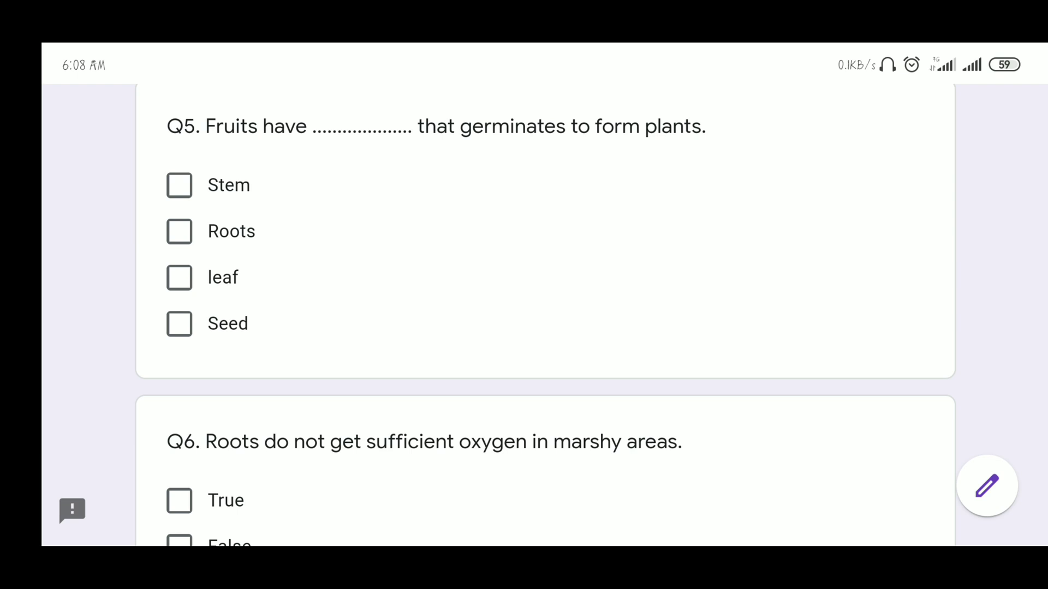
pyautogui.click(179, 323)
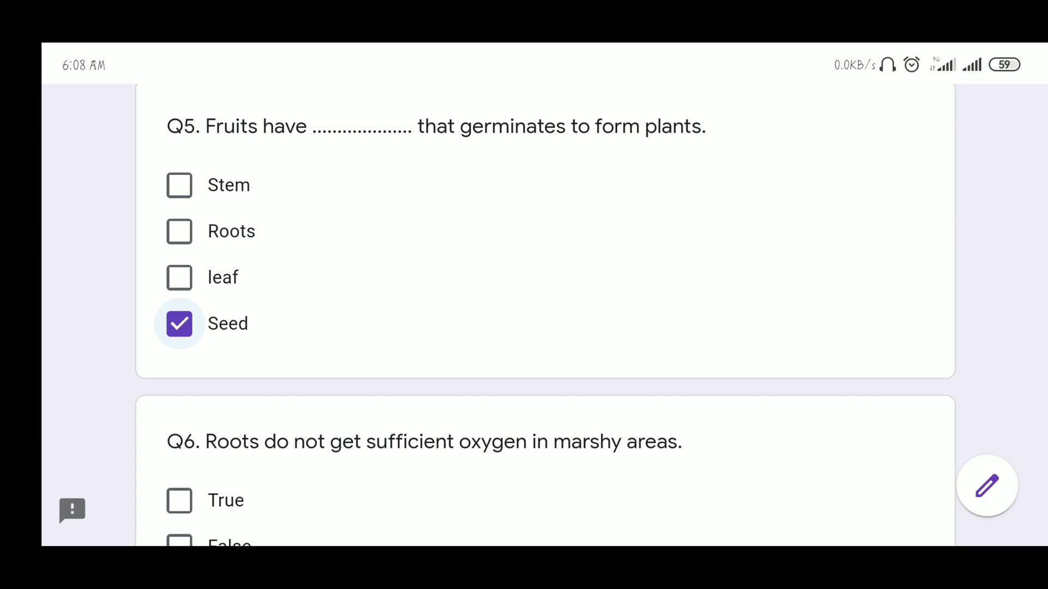
pyautogui.scroll(-3)
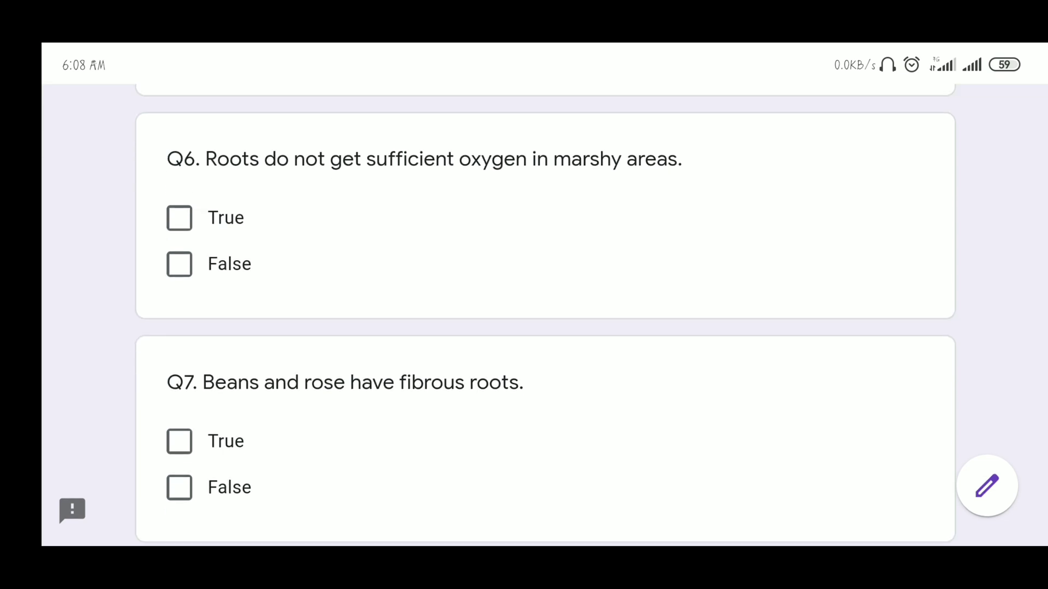
# Tick False for Q7's claim that beans and rose have fibrous roots
pyautogui.scroll(-3)
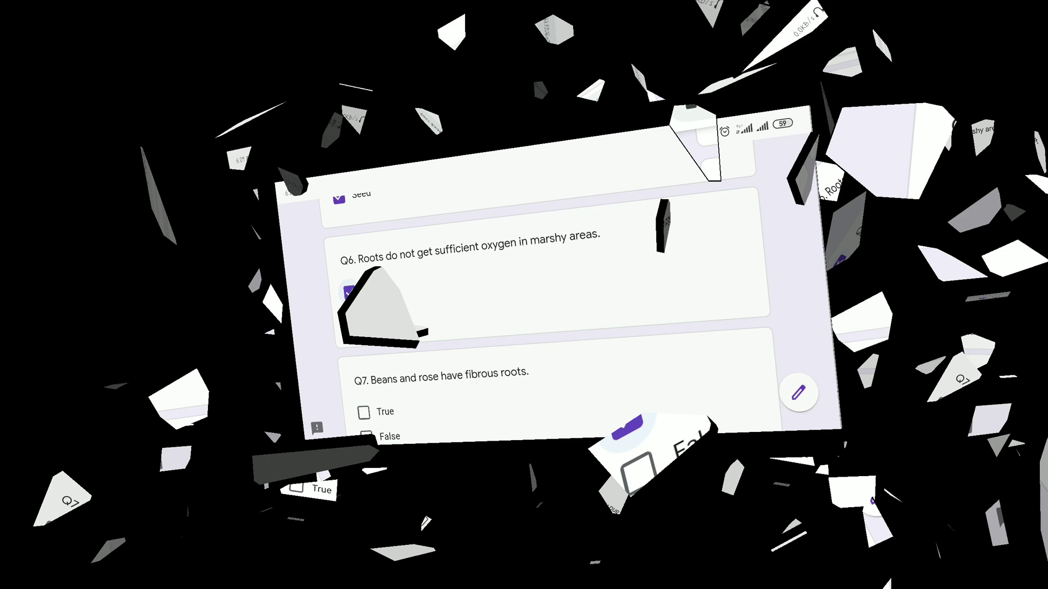
pyautogui.click(179, 261)
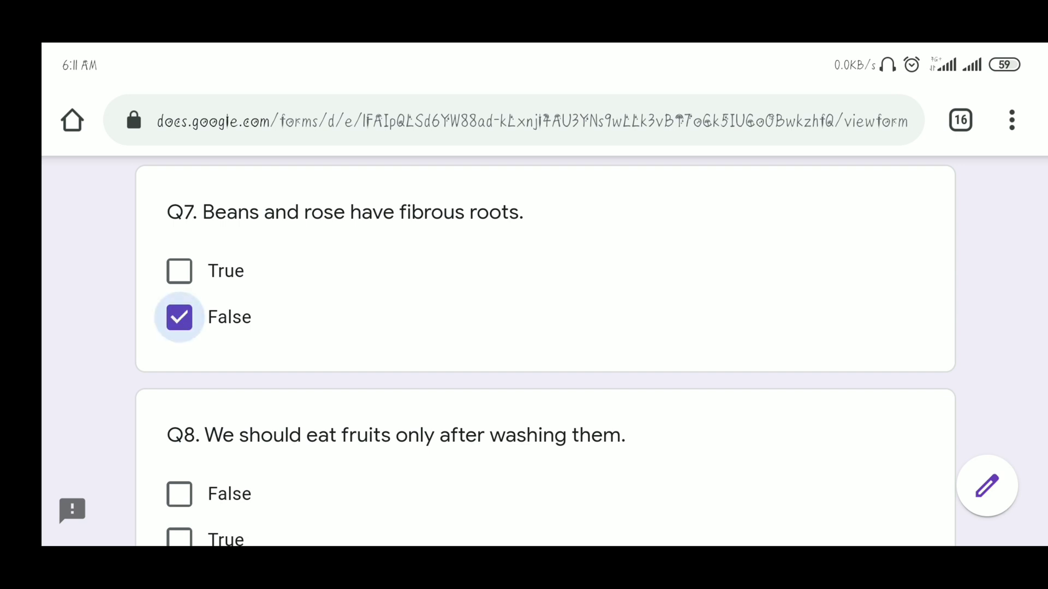
# Tick True for Q9's statement on internal organs
pyautogui.scroll(-3)
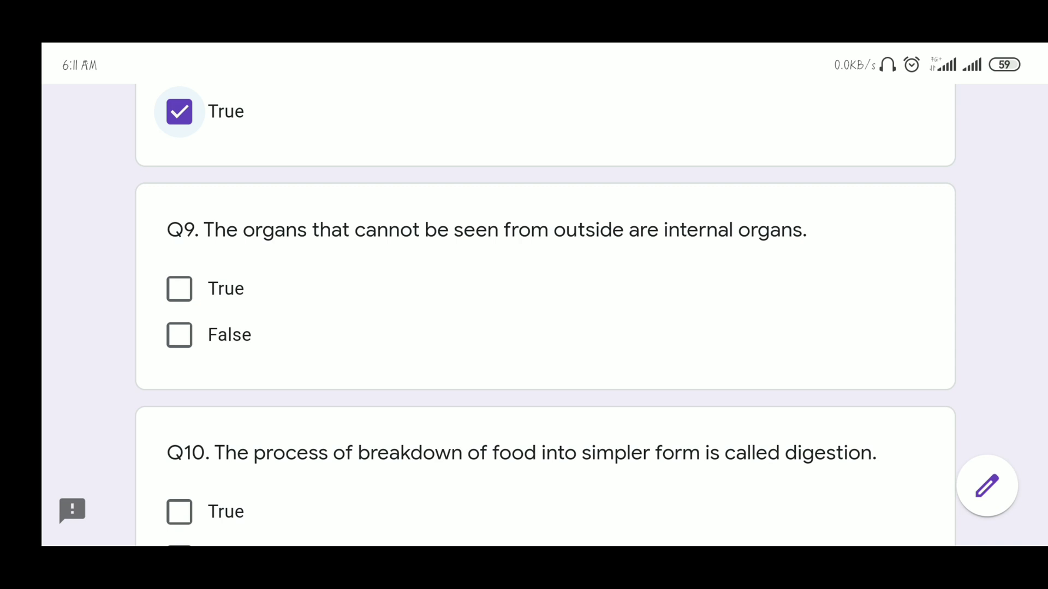
pyautogui.click(179, 289)
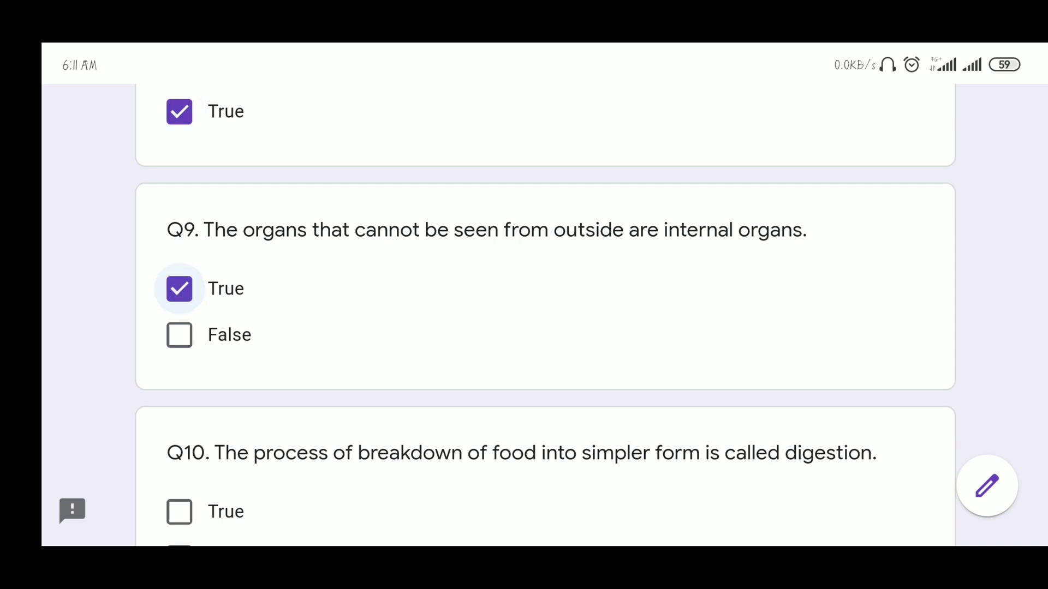
# Tick True for Q10's statement that digestion is the breakdown of food
pyautogui.scroll(-3)
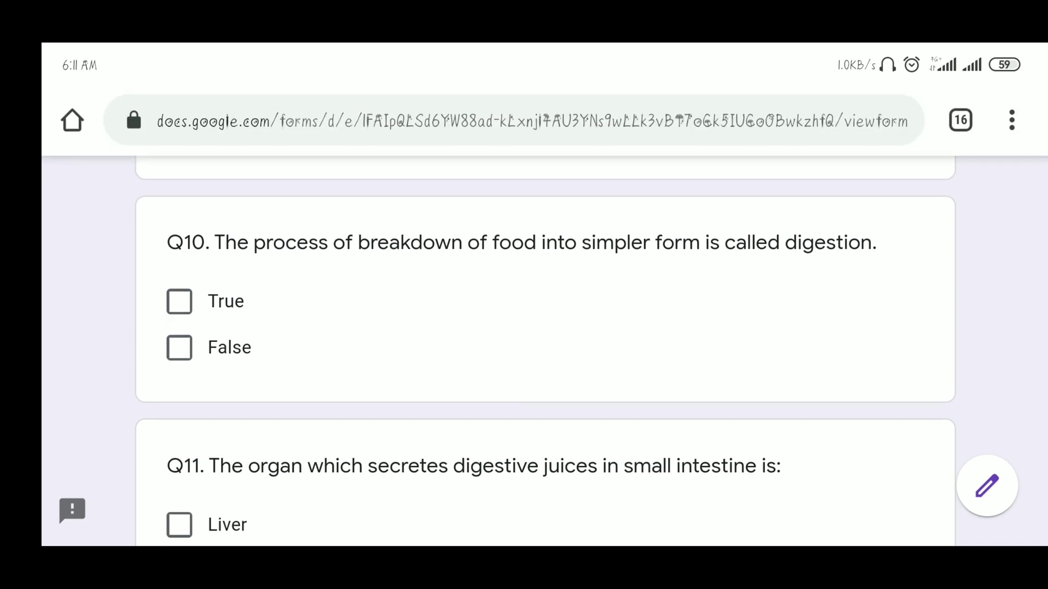
pyautogui.click(179, 301)
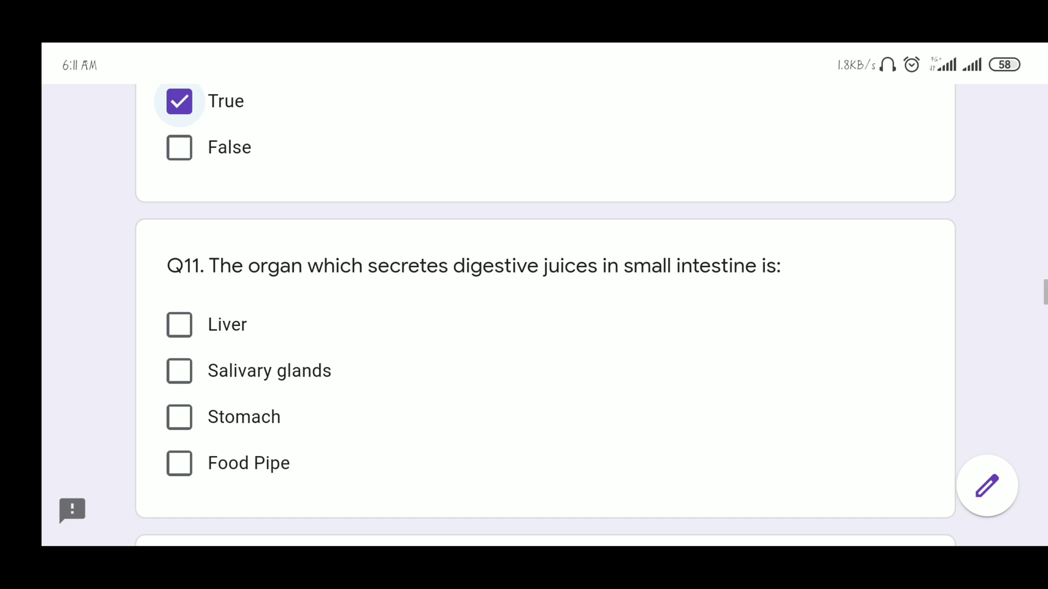
# Tick 'Unwashed fruits can cause us Jaundice, Diarrhoea.' for Q12
pyautogui.scroll(-3)
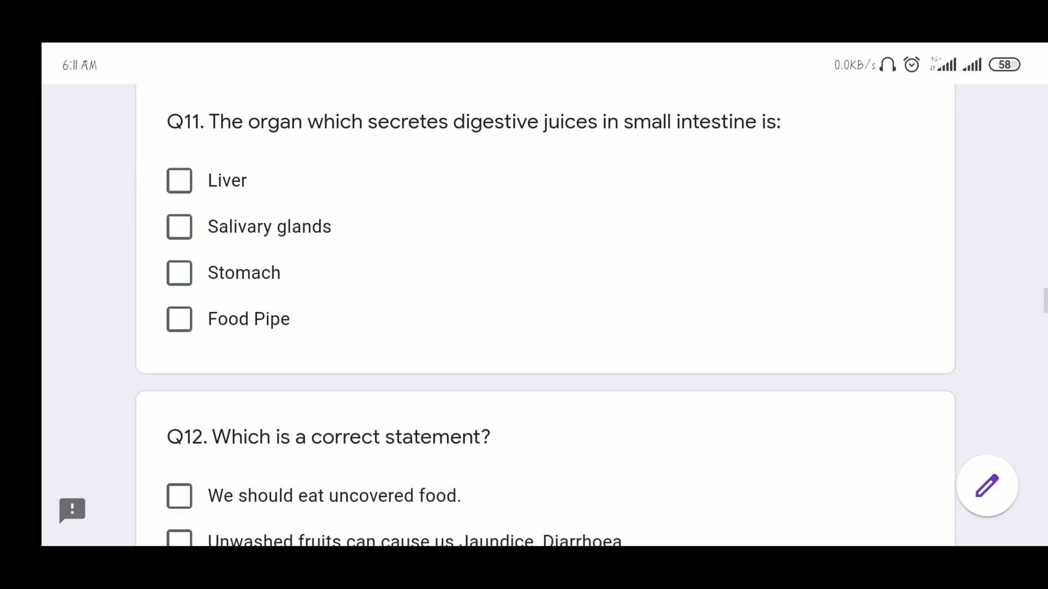
pyautogui.scroll(-3)
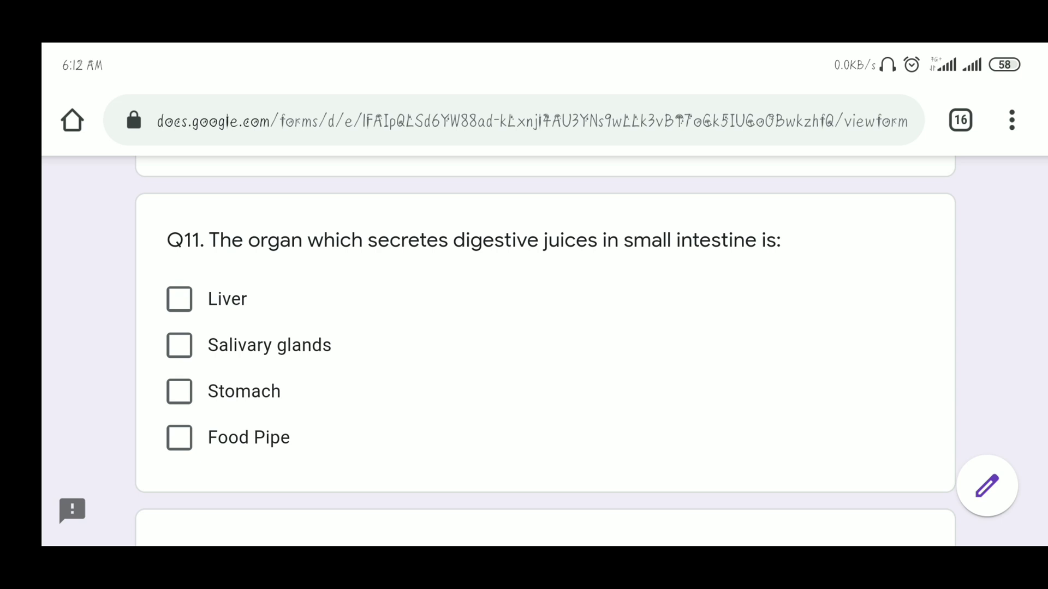
pyautogui.scroll(-3)
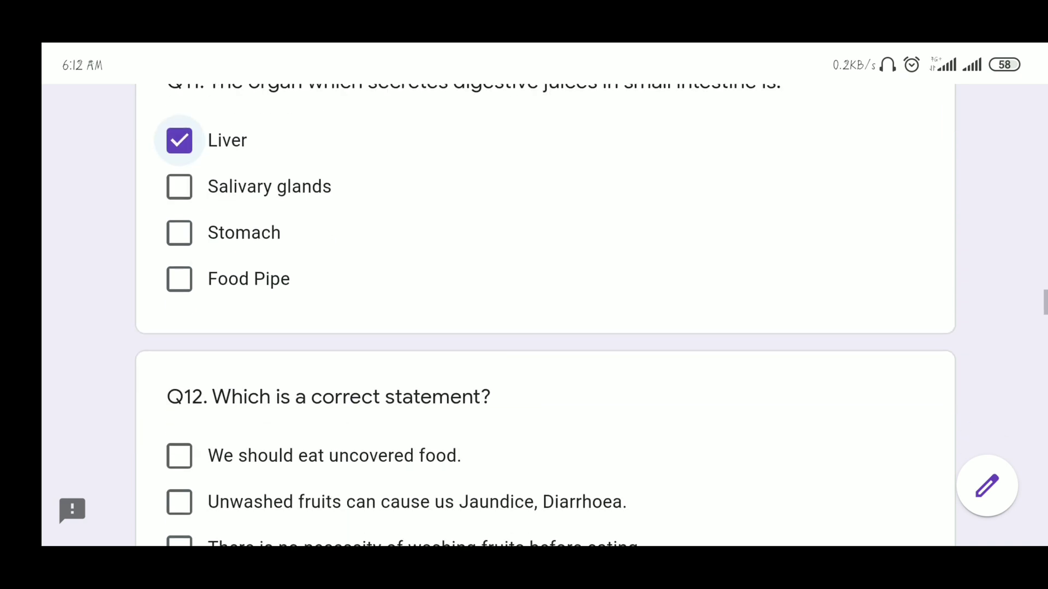
pyautogui.scroll(-3)
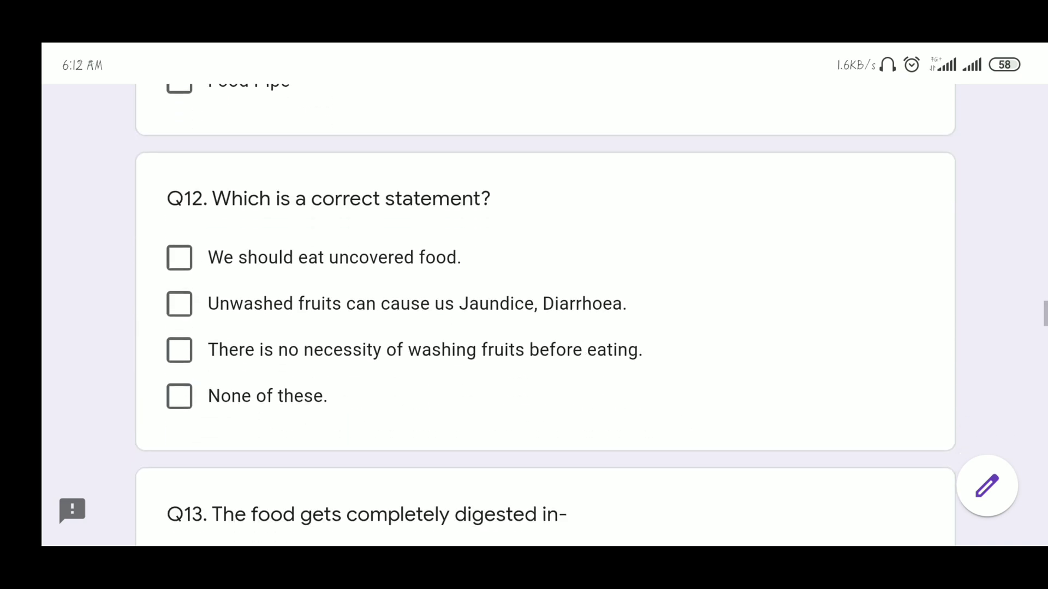
pyautogui.scroll(-3)
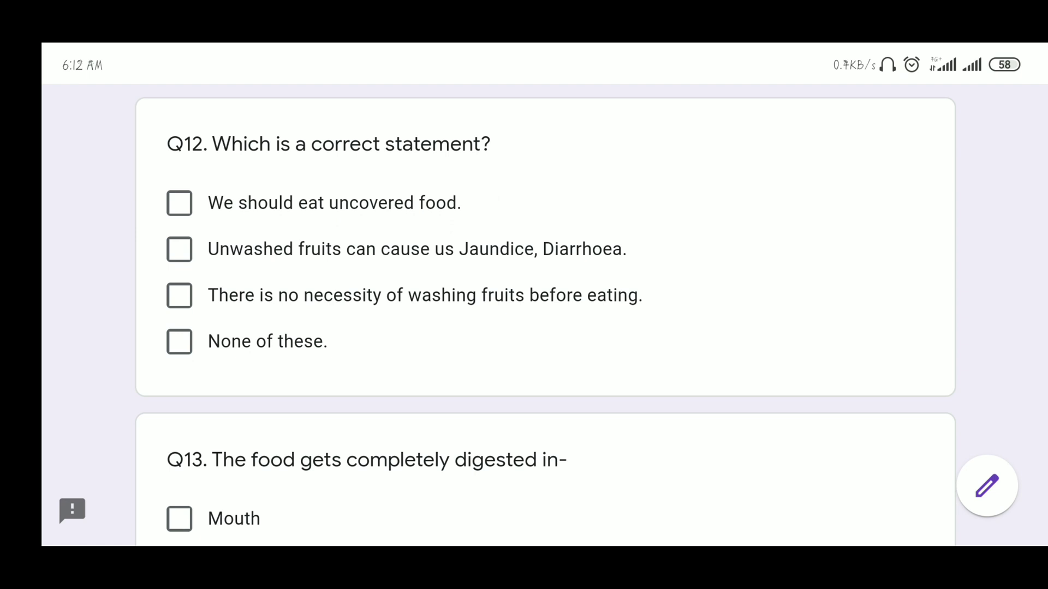
pyautogui.click(179, 249)
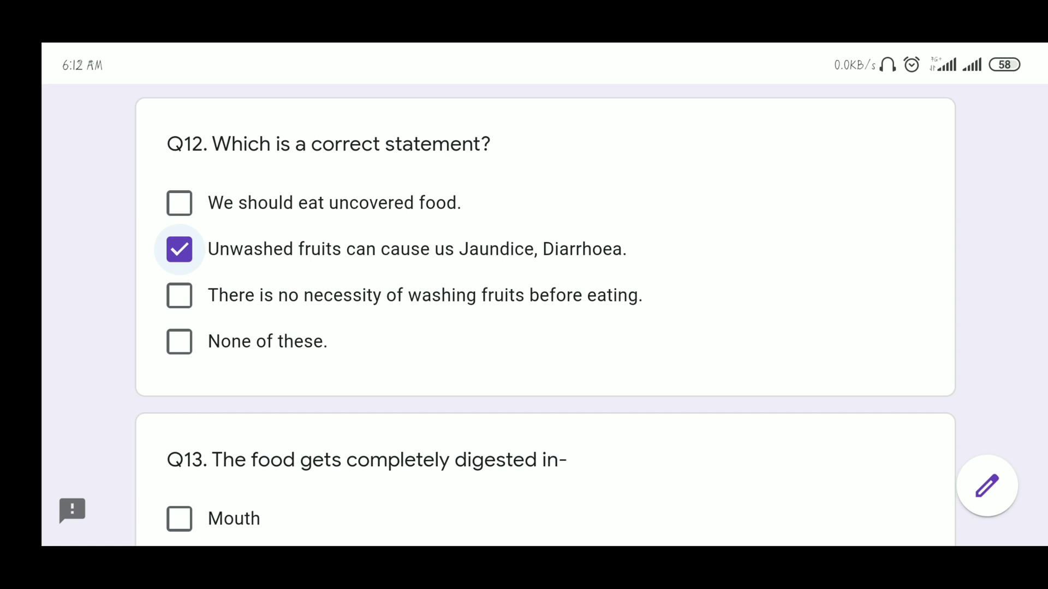
pyautogui.scroll(-3)
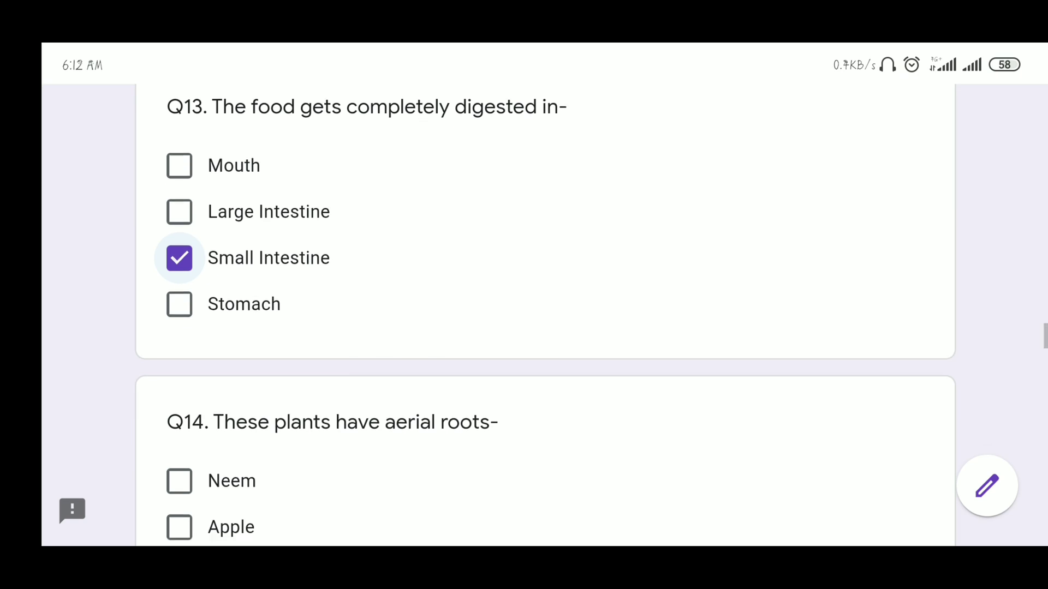
# Tick the aerial roots answer for Q14 and All of the above for Q15
pyautogui.scroll(-3)
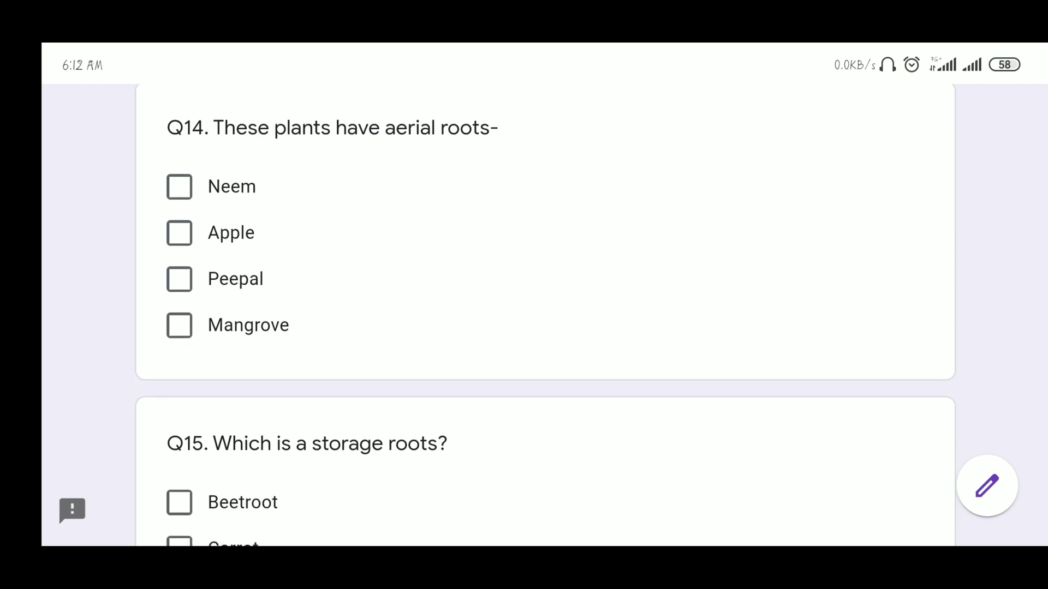
pyautogui.click(179, 325)
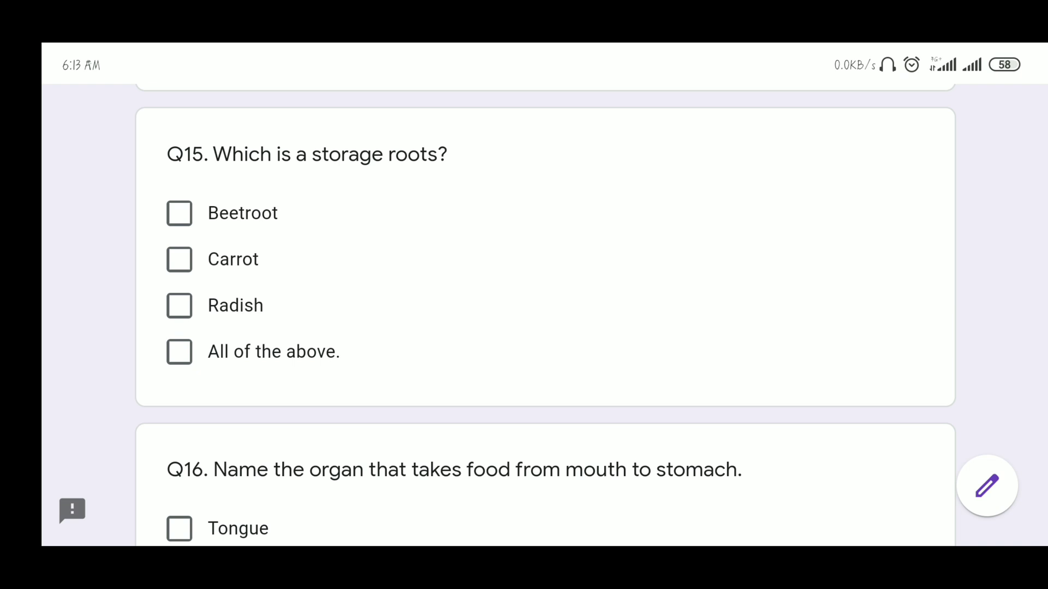
pyautogui.click(179, 352)
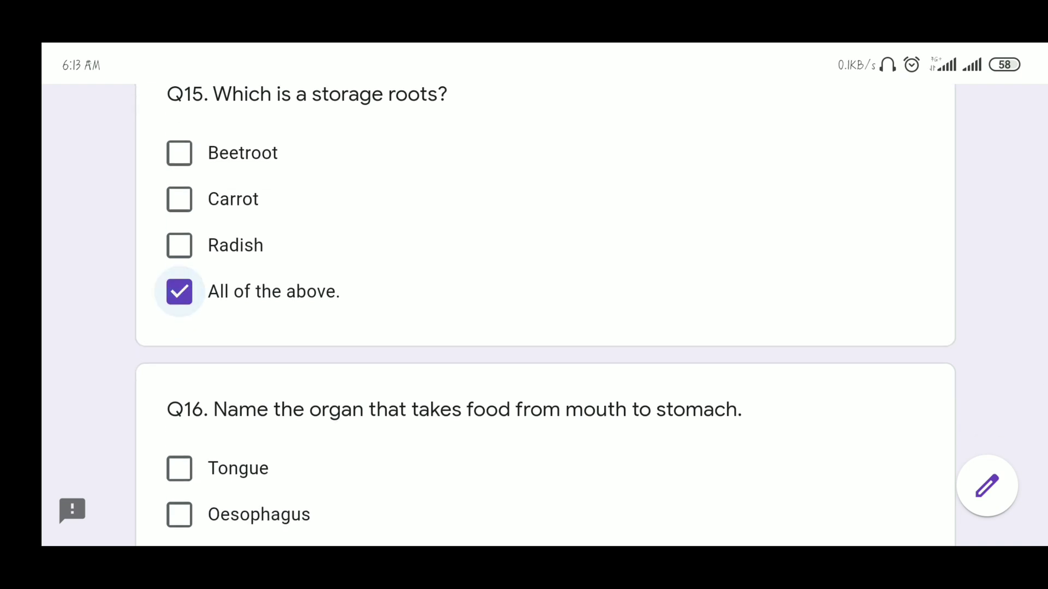
pyautogui.scroll(-3)
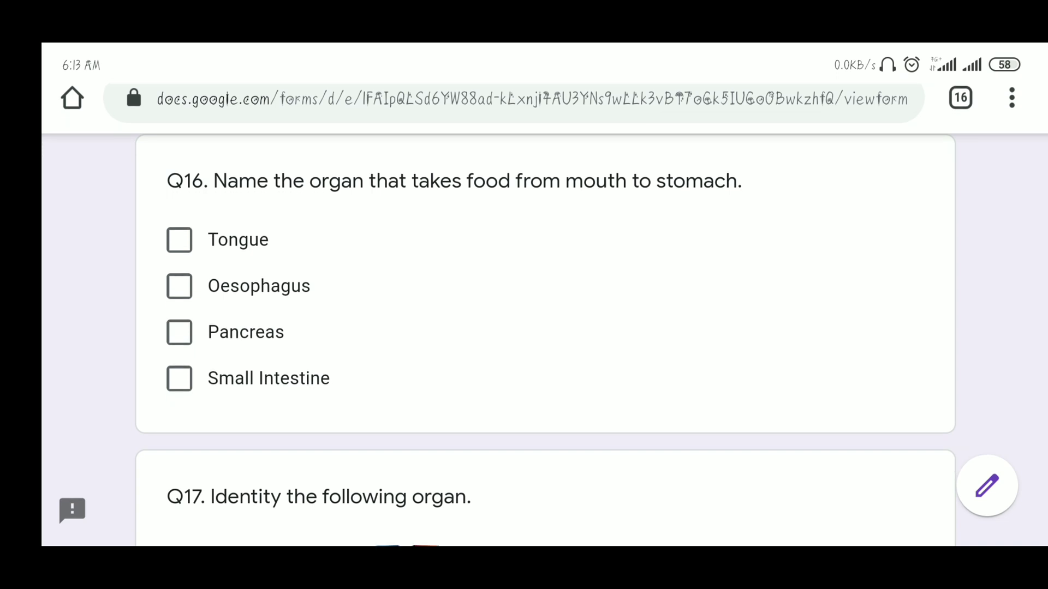
# Tick Oesophagus for Q16 and Liver for the organ picture question
pyautogui.click(179, 285)
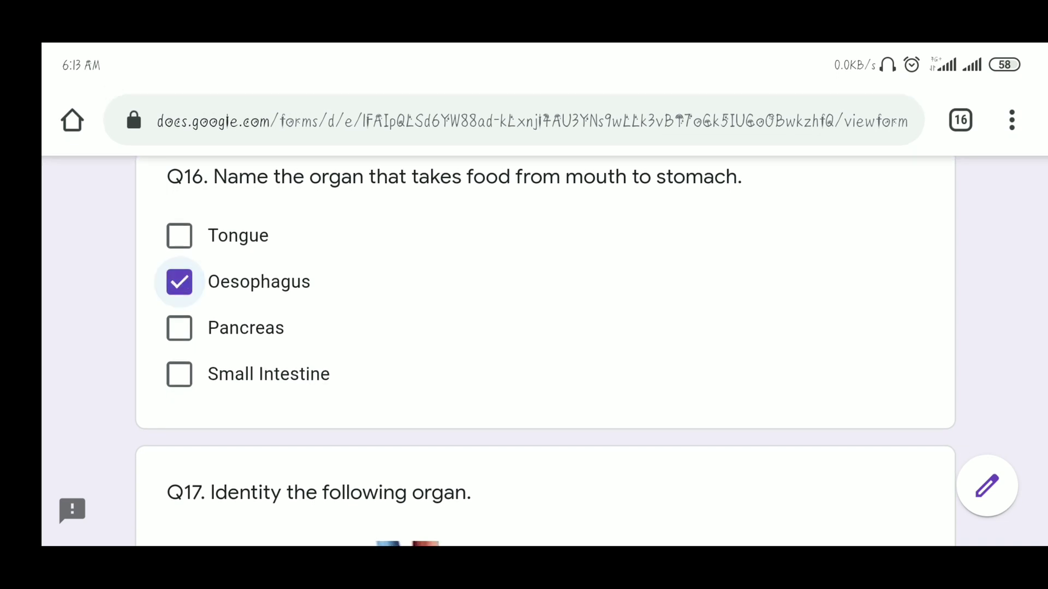
pyautogui.scroll(-3)
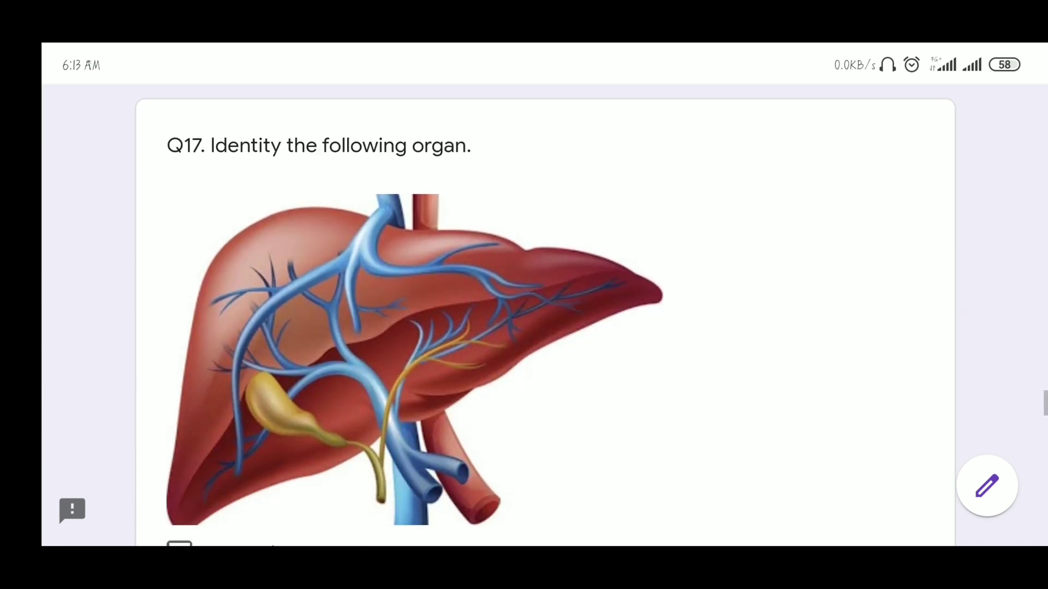
pyautogui.scroll(-3)
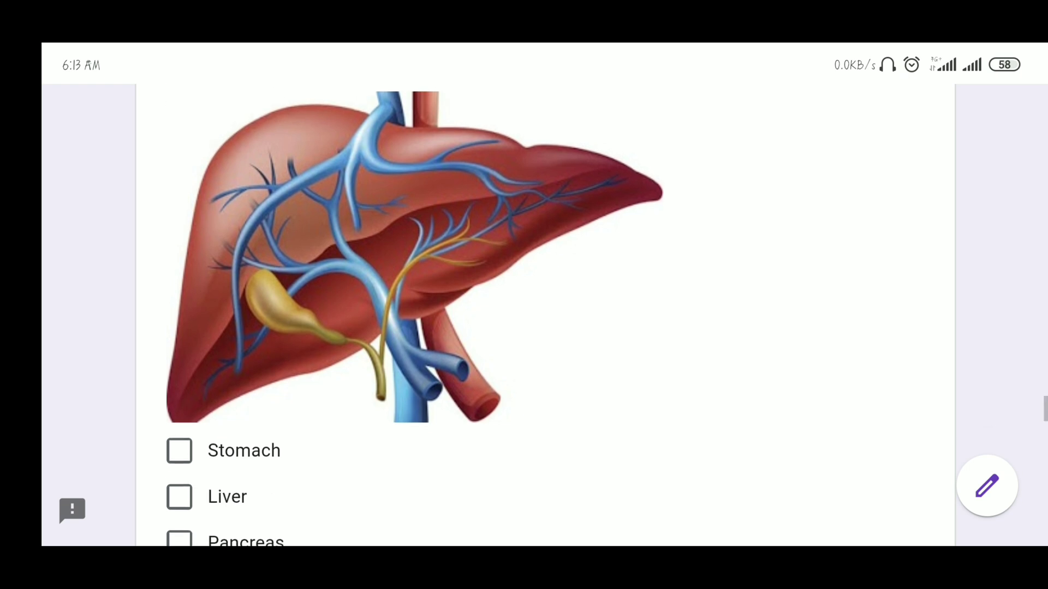
pyautogui.scroll(-3)
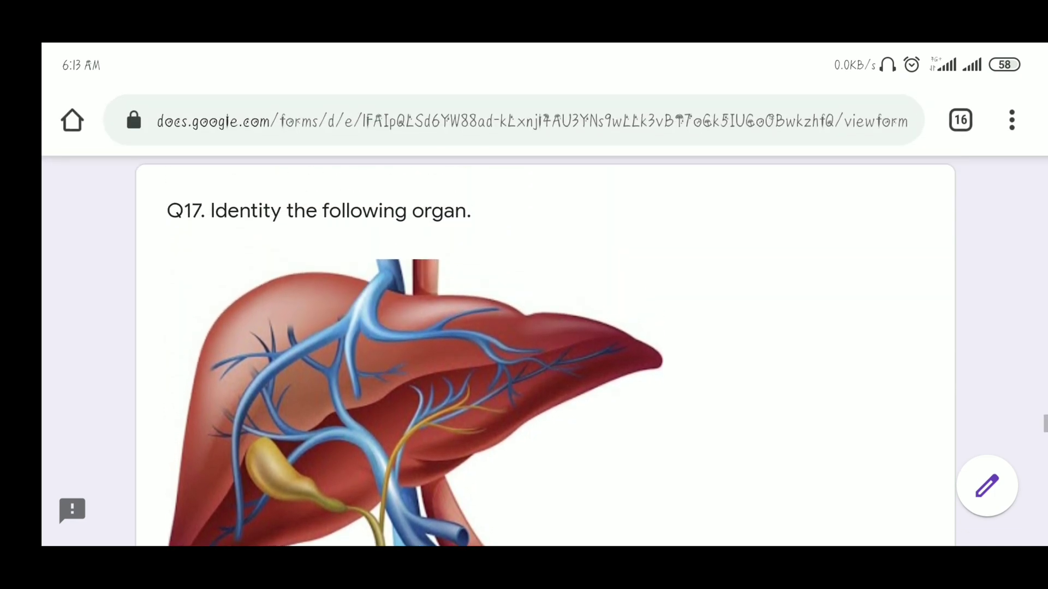
pyautogui.scroll(-3)
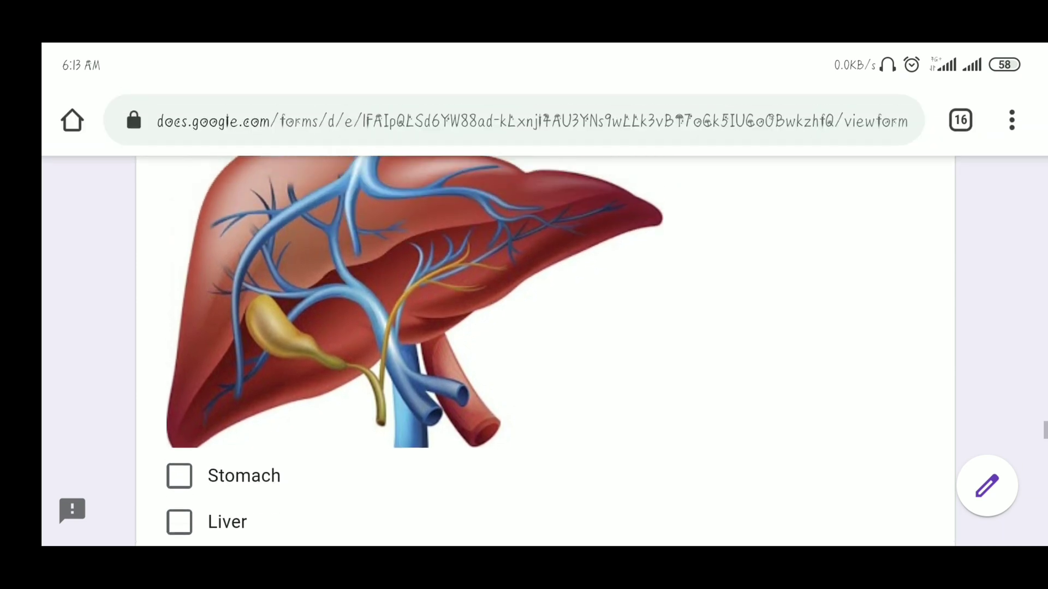
pyautogui.scroll(-3)
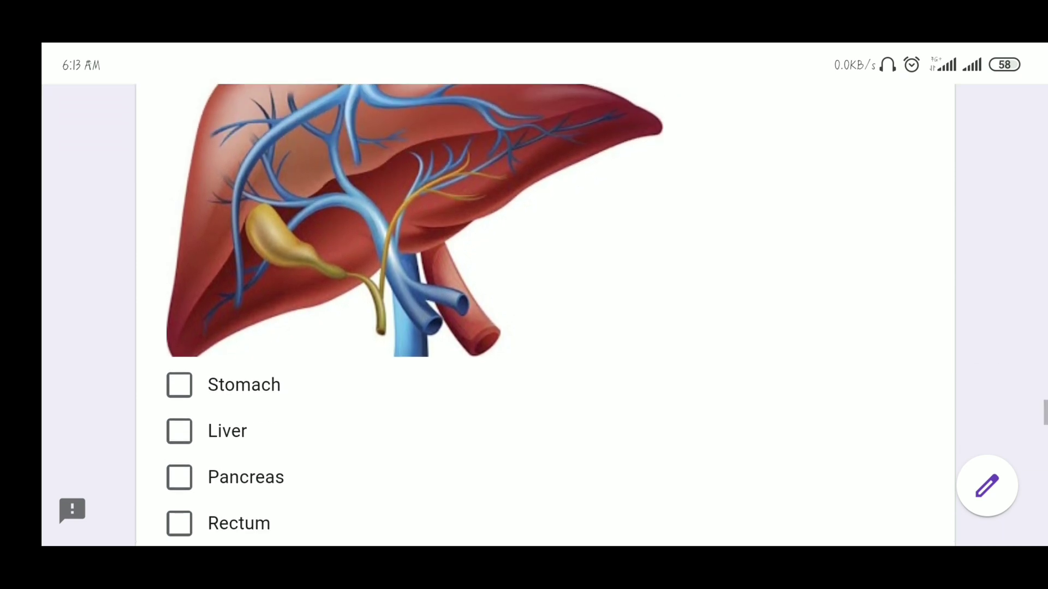
pyautogui.click(180, 431)
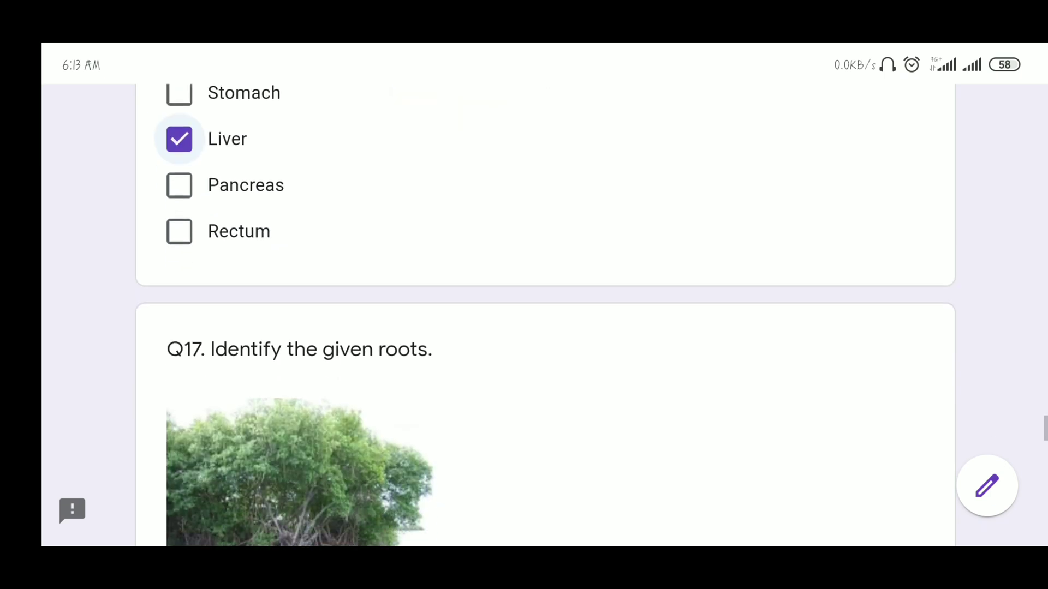
# Tick Breathing roots for the mangrove roots picture question
pyautogui.scroll(-3)
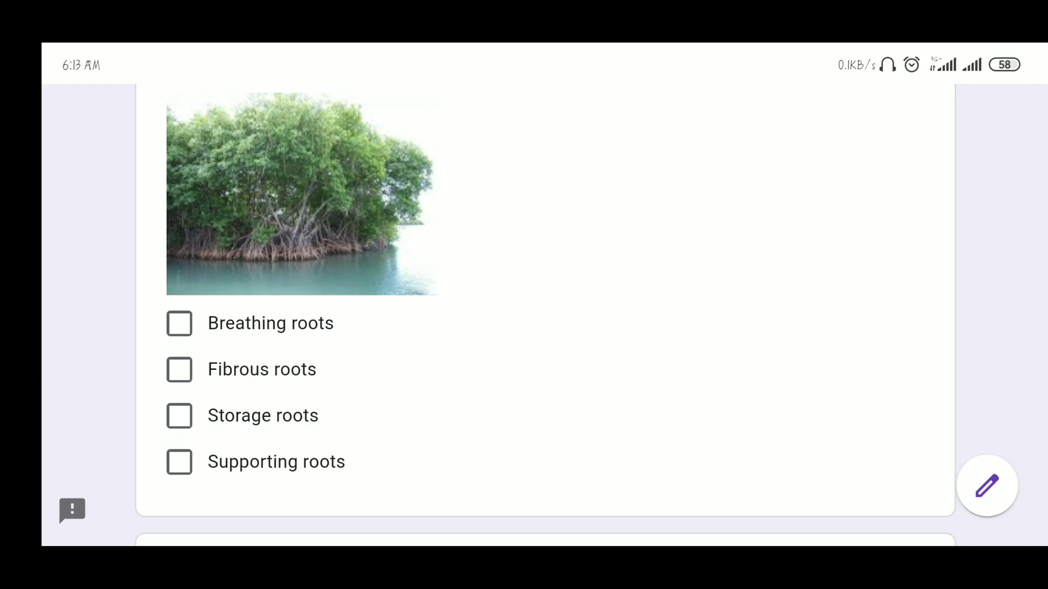
pyautogui.click(179, 323)
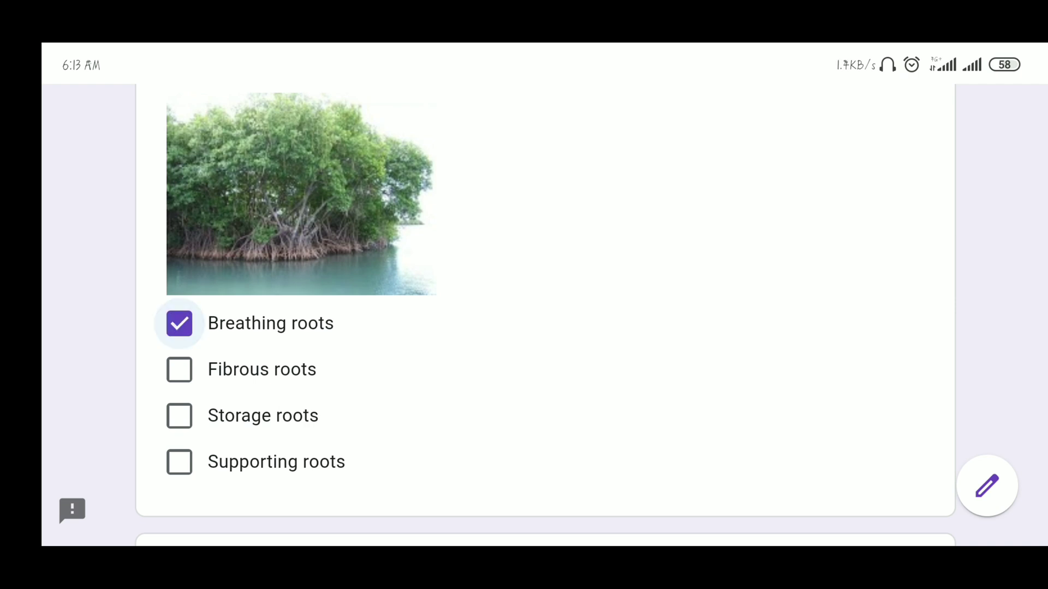
pyautogui.scroll(-3)
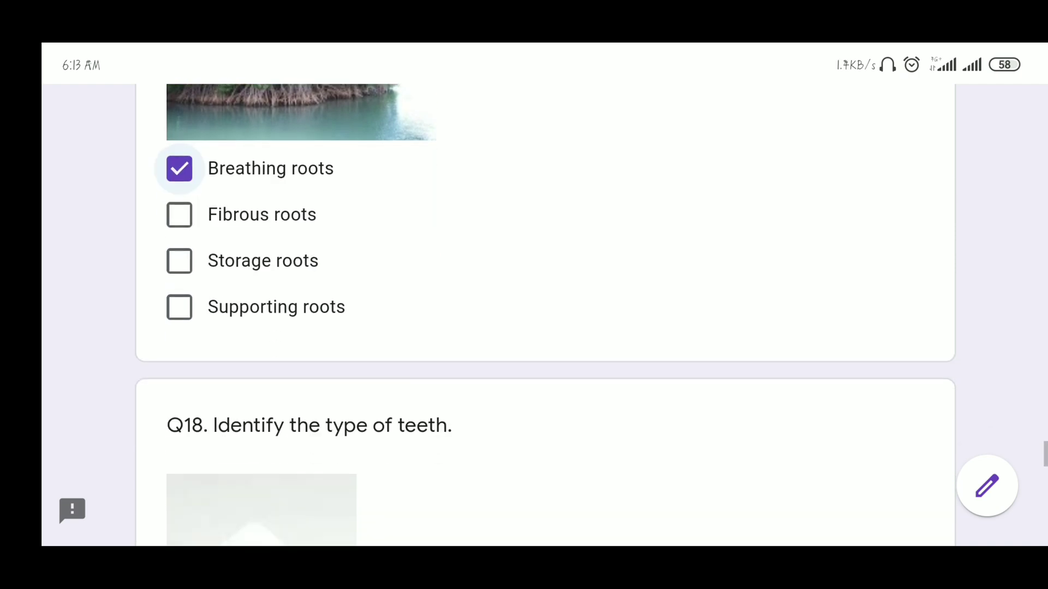
pyautogui.scroll(-3)
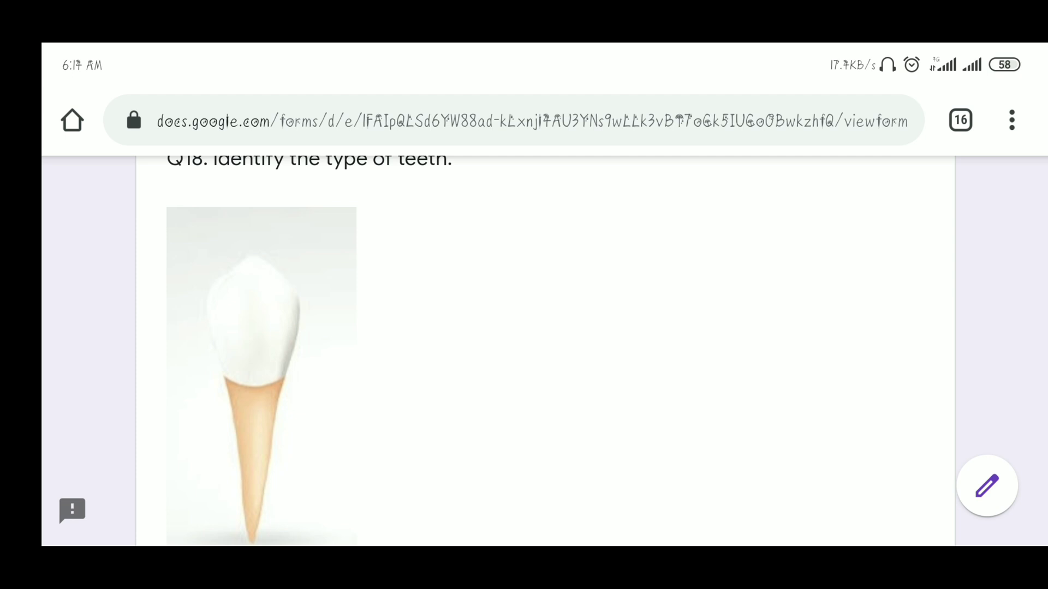
pyautogui.scroll(-3)
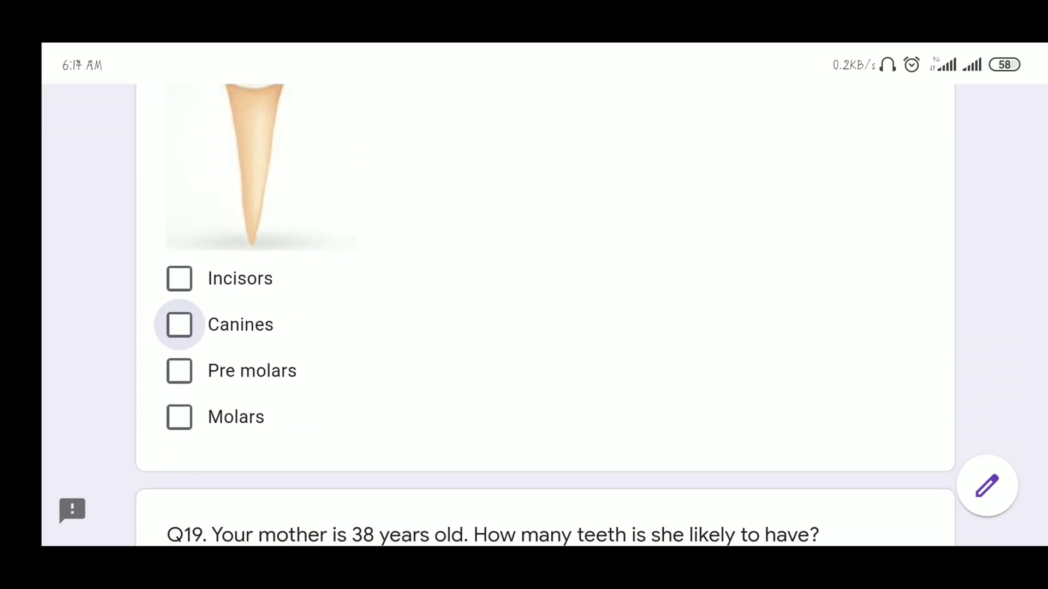
# Answer Q18 Canines, Q19 32 permanent teeth and Q20 Supportive roots to finish the quiz
pyautogui.click(179, 324)
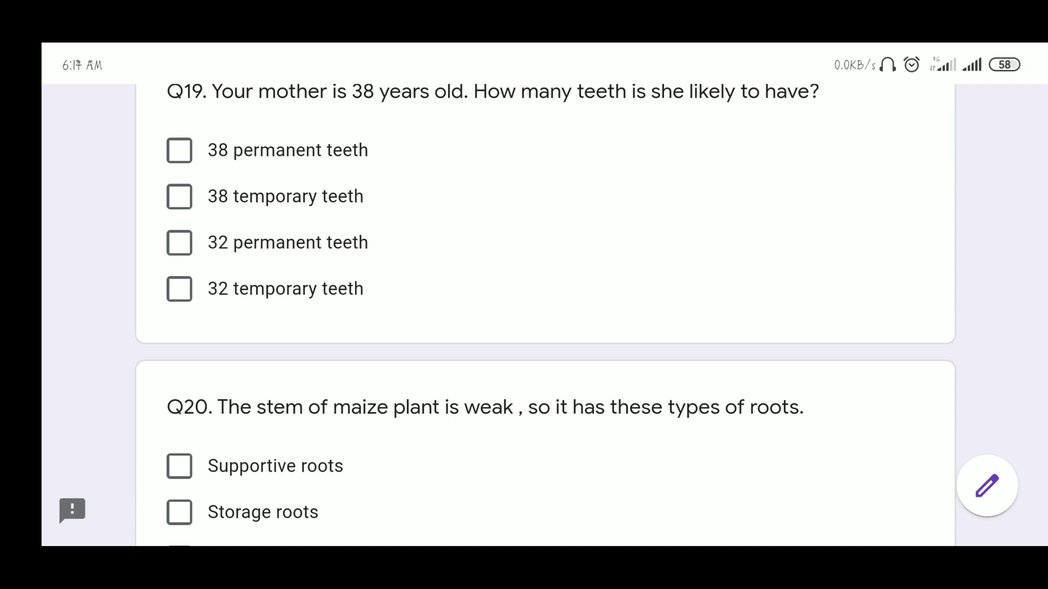
pyautogui.click(179, 242)
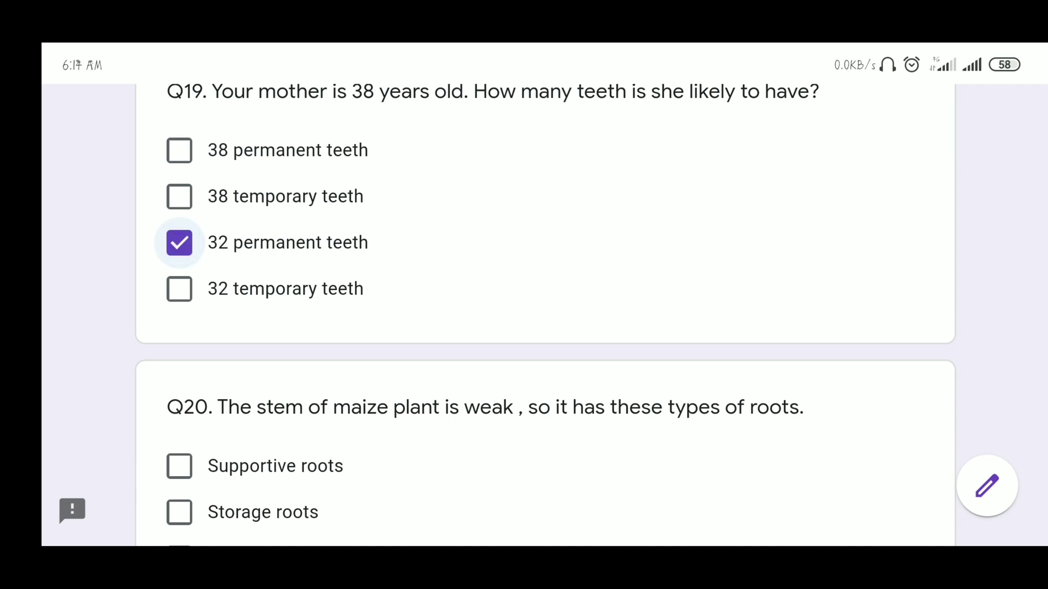
pyautogui.scroll(-3)
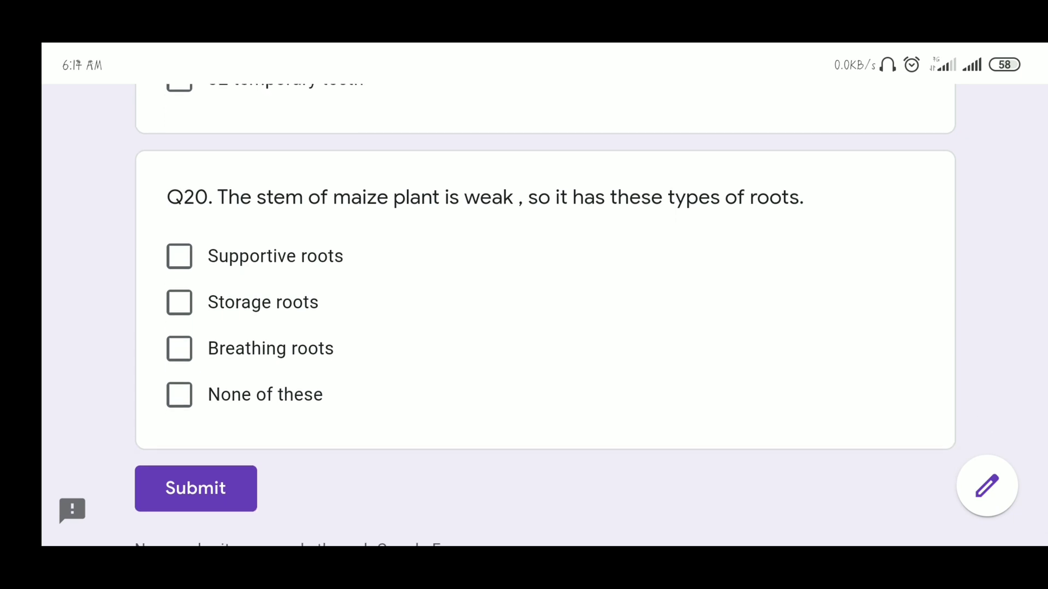
pyautogui.scroll(-3)
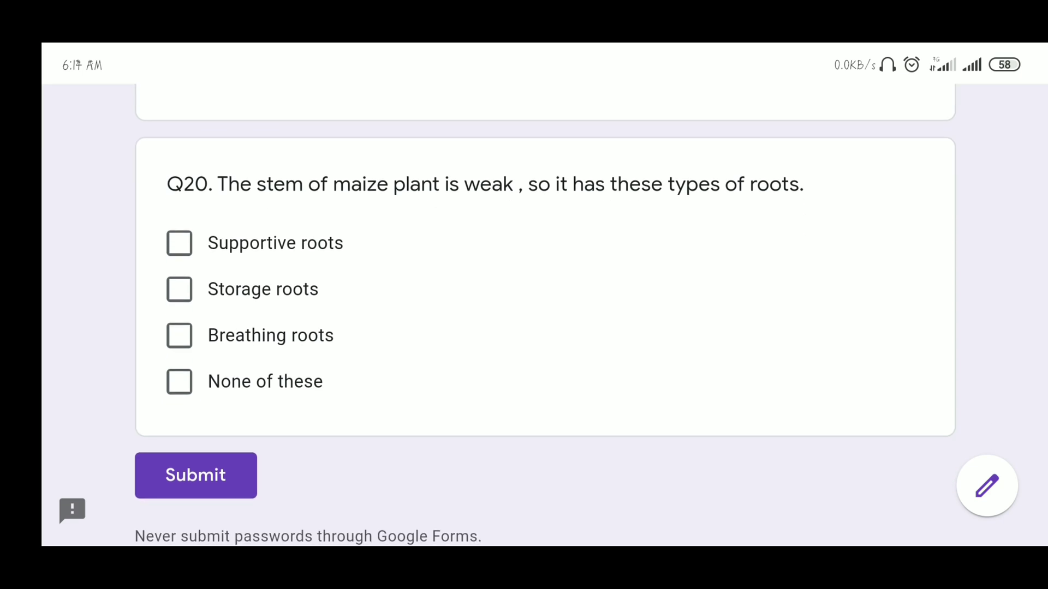
pyautogui.click(179, 243)
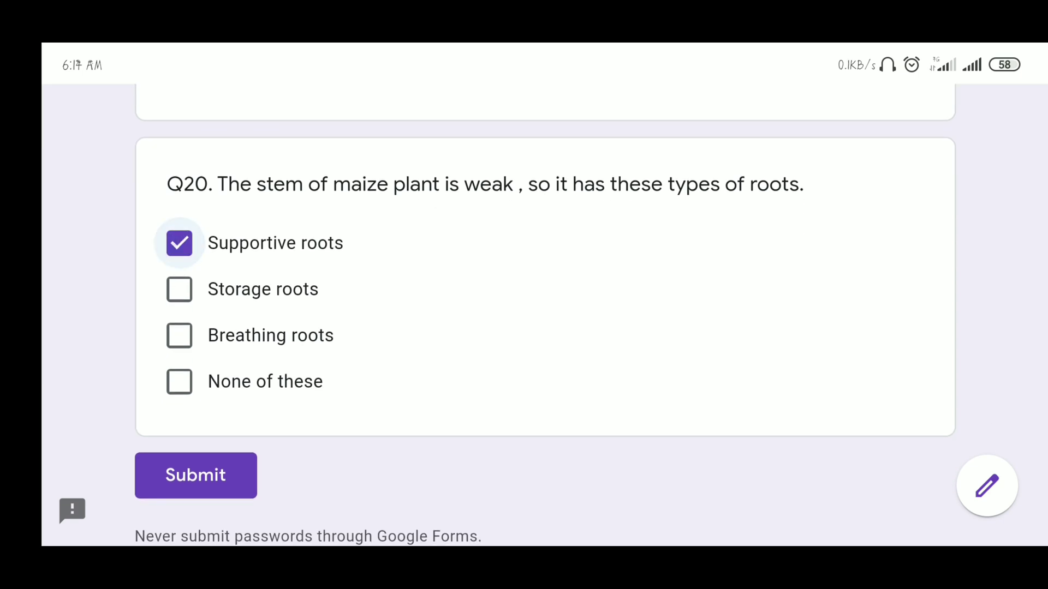
pyautogui.scroll(-3)
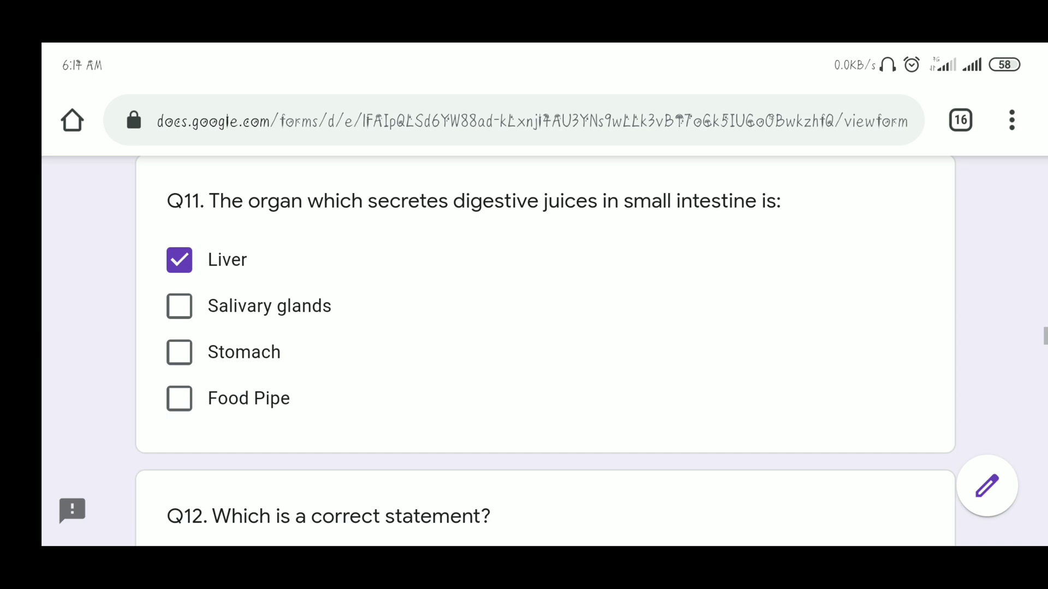
pyautogui.scroll(3)
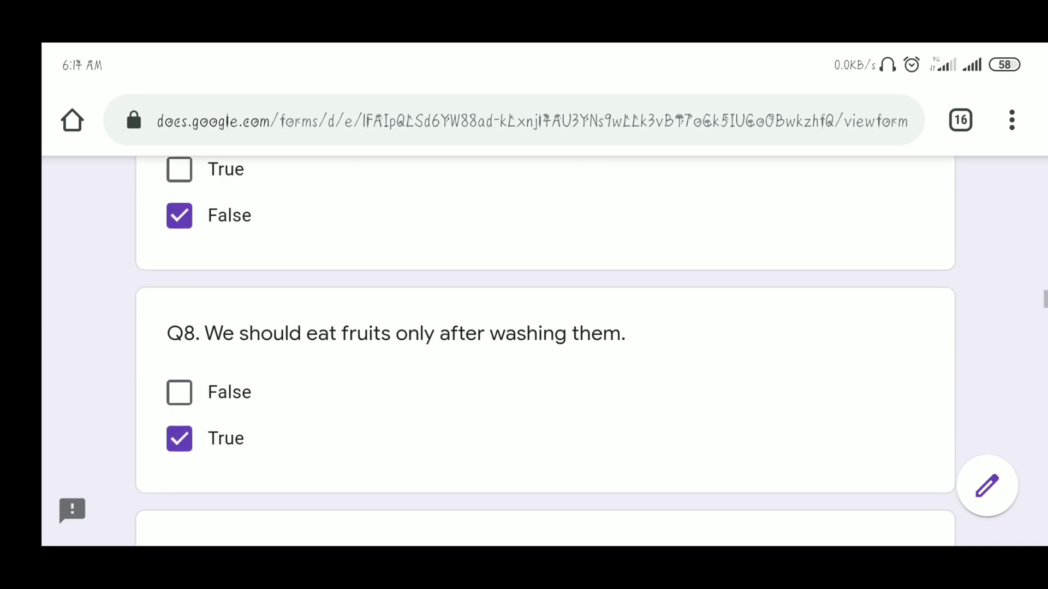